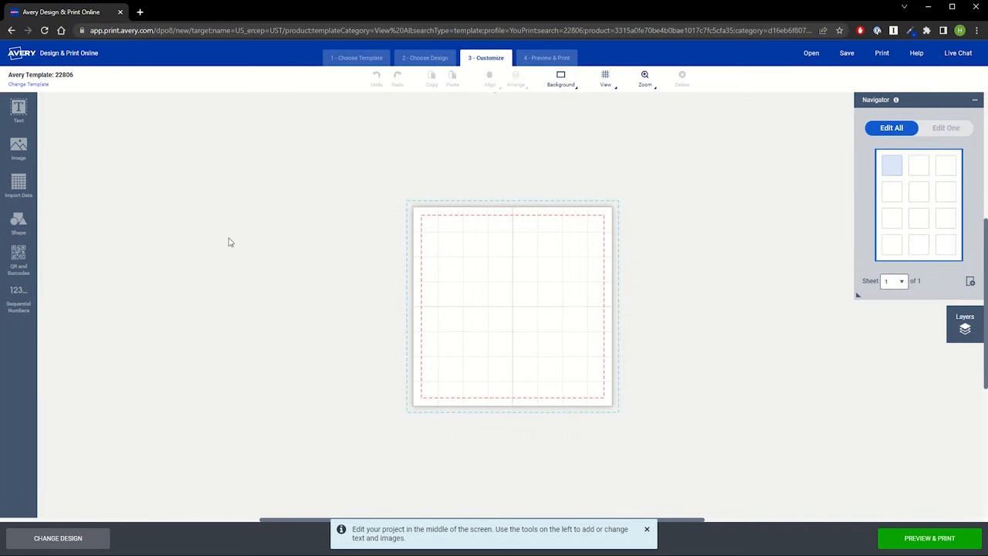
mouse_move(19, 259)
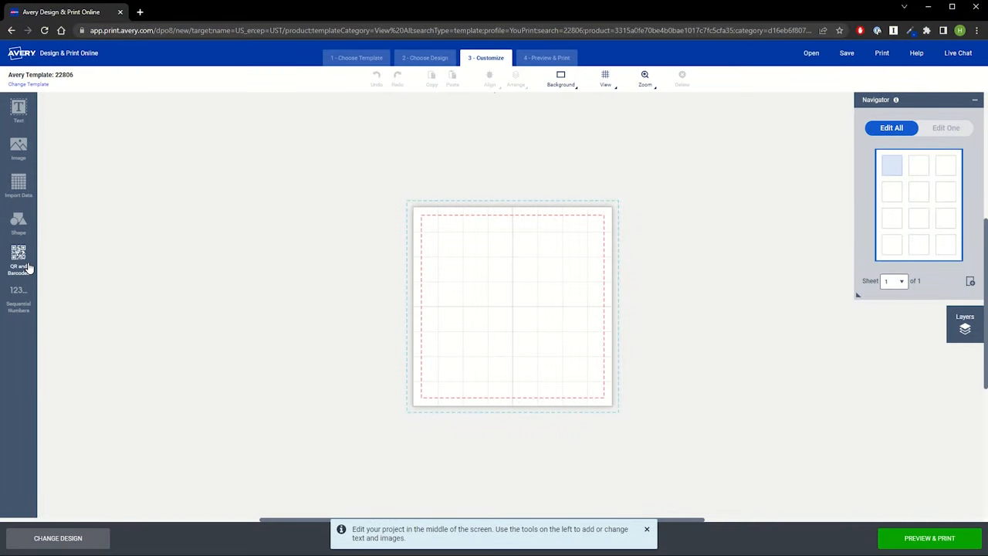
Bring up the QR and Barcodes tools for the blank Template 22806
left_click(18, 259)
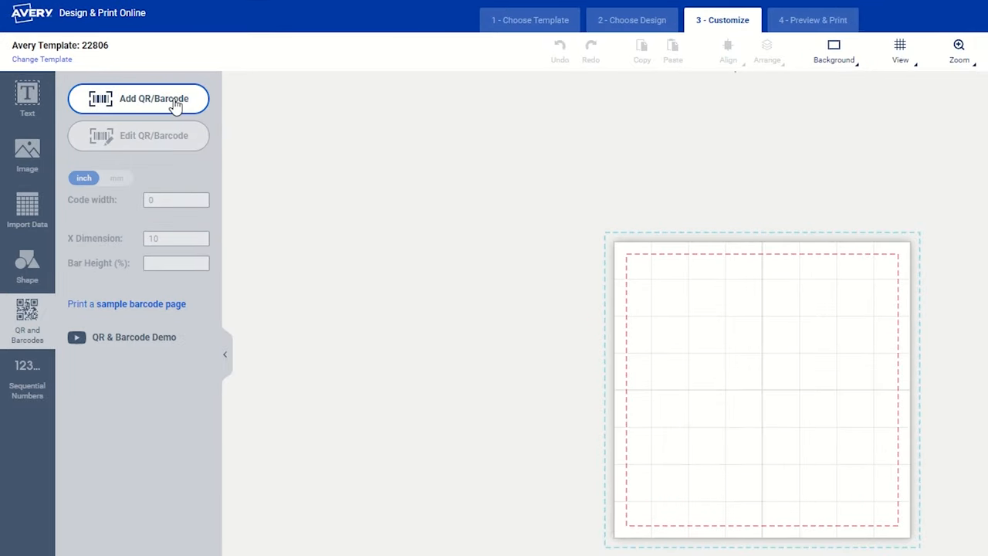
Start adding a new QR/barcode, reaching the data-source choice with Enter Manually selected
left_click(139, 99)
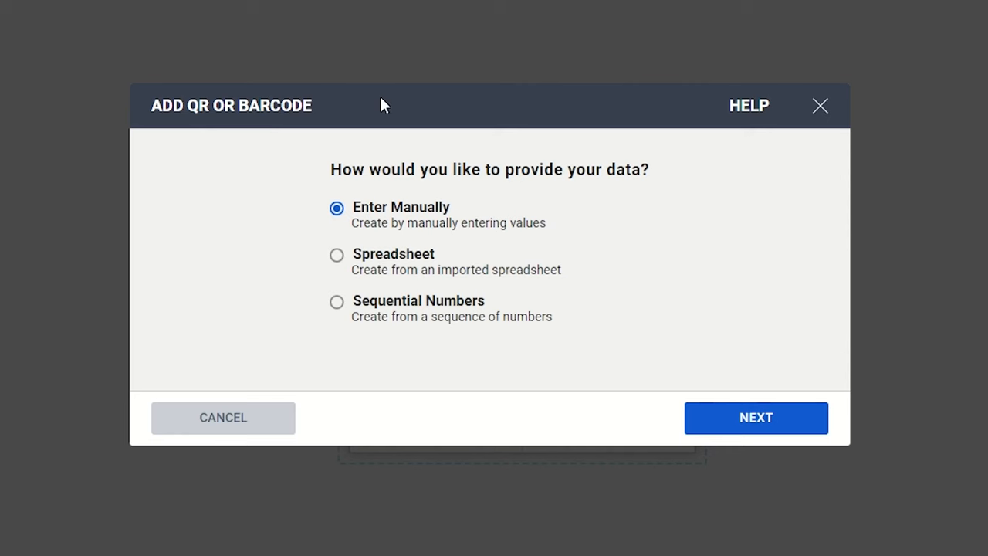
mouse_move(691, 204)
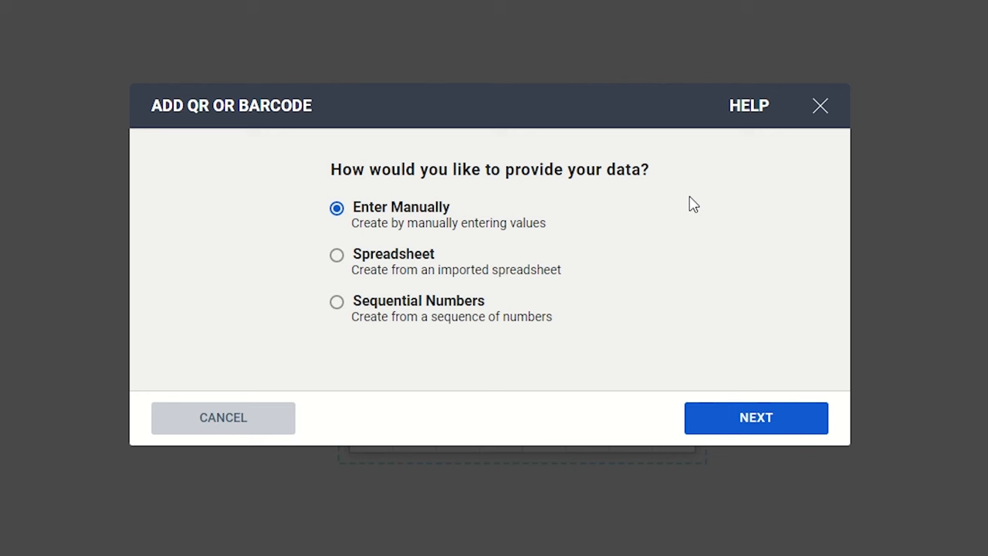
mouse_move(720, 269)
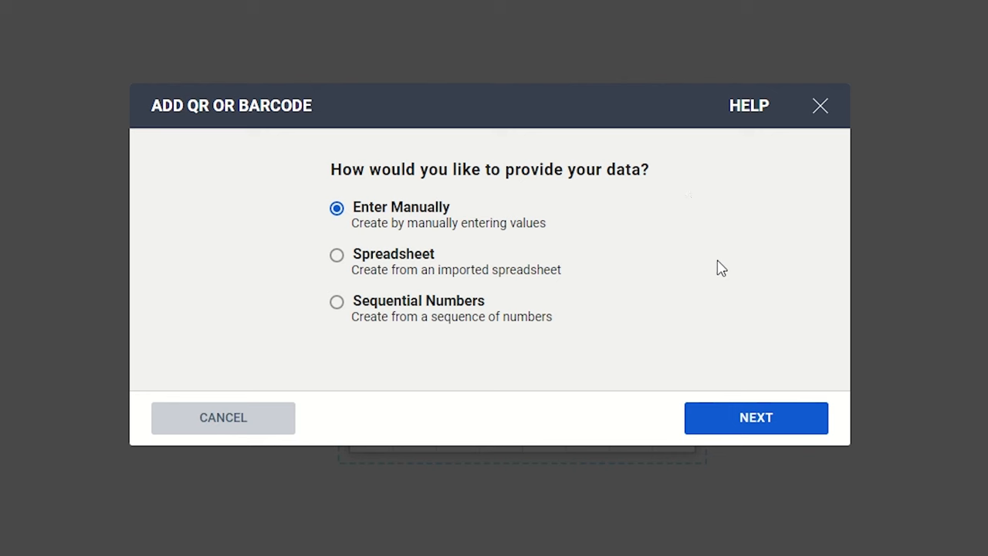
left_click(757, 417)
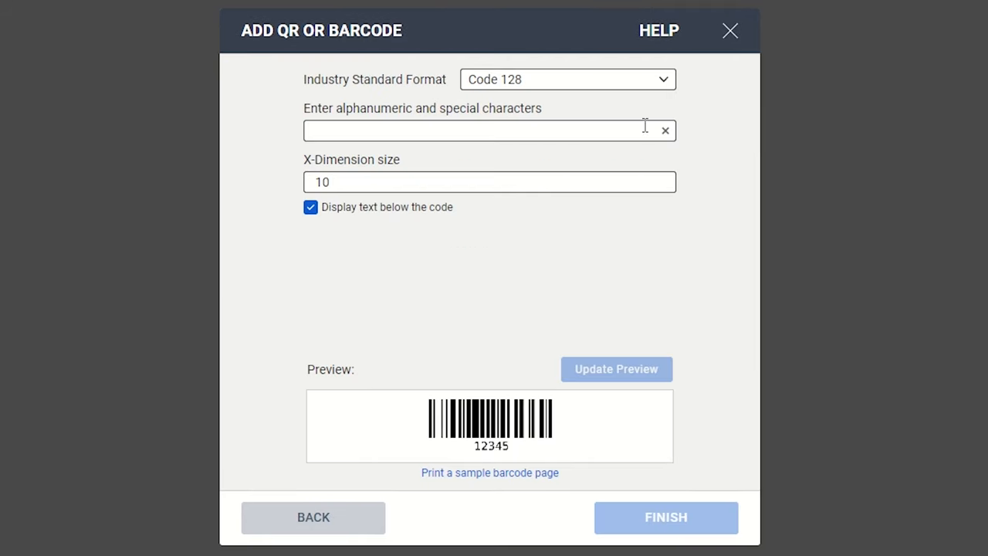
mouse_move(634, 86)
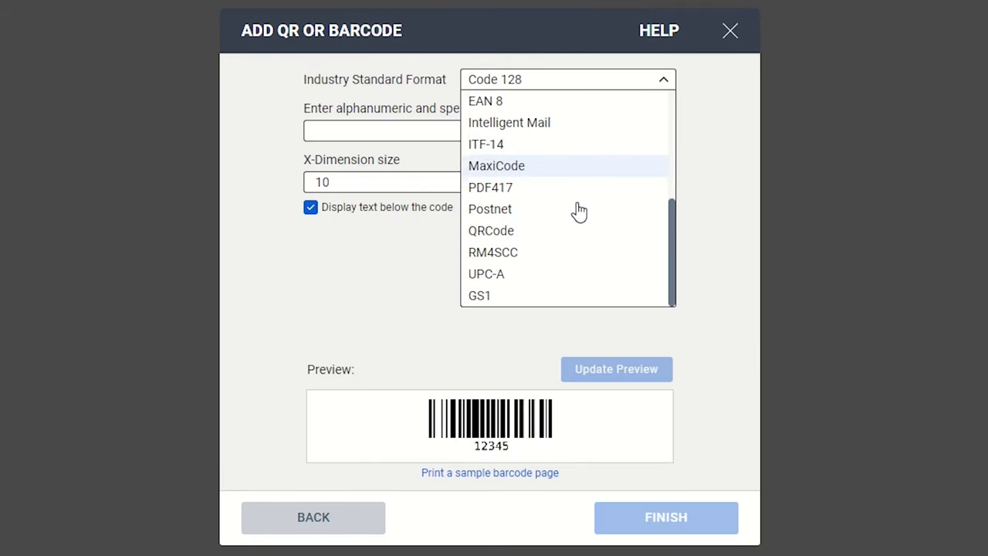
left_click(491, 230)
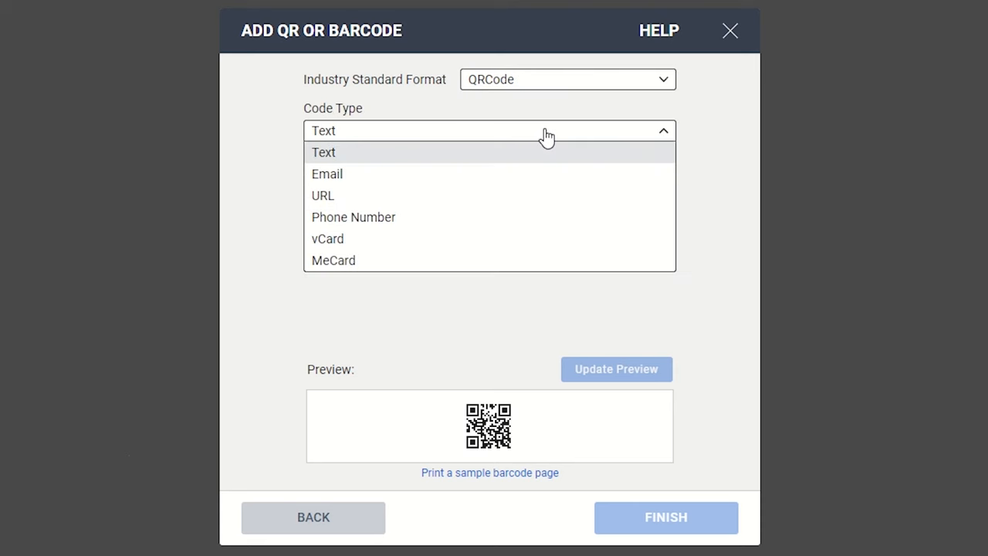
mouse_move(497, 250)
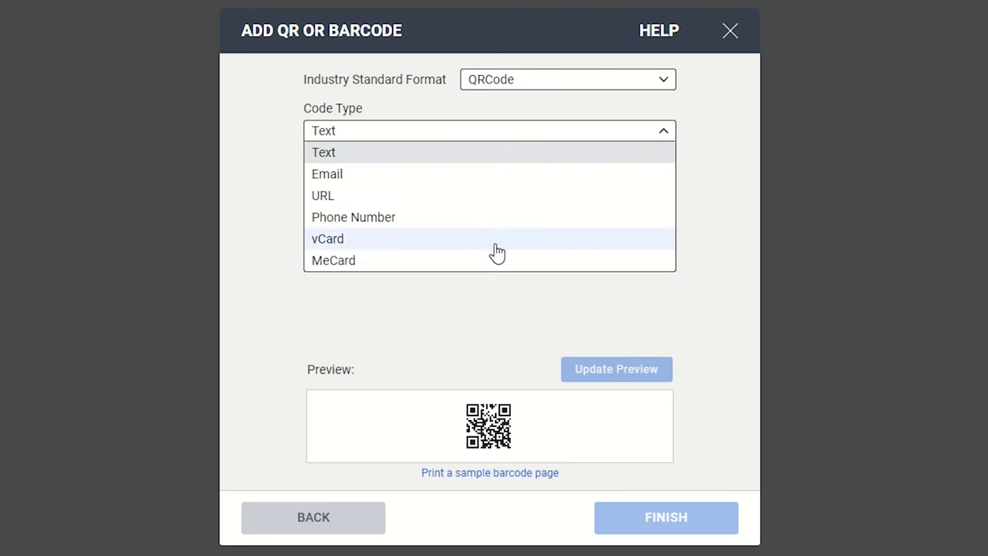
left_click(323, 194)
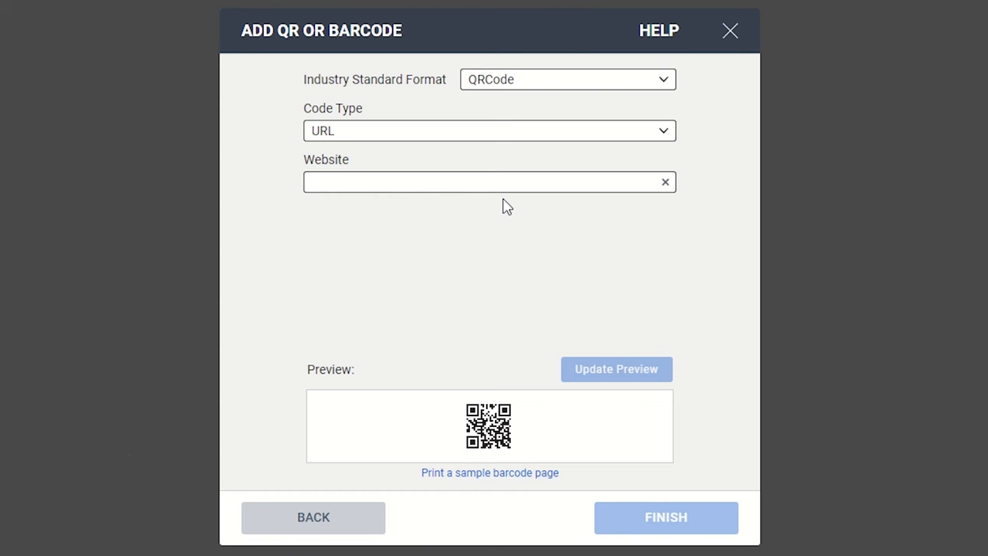
left_click(491, 183)
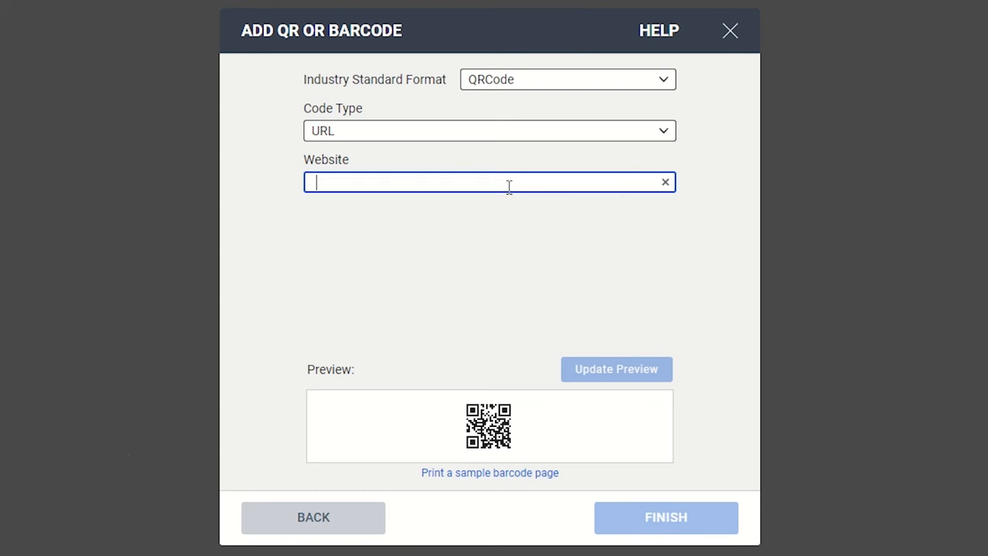
type("www.aver")
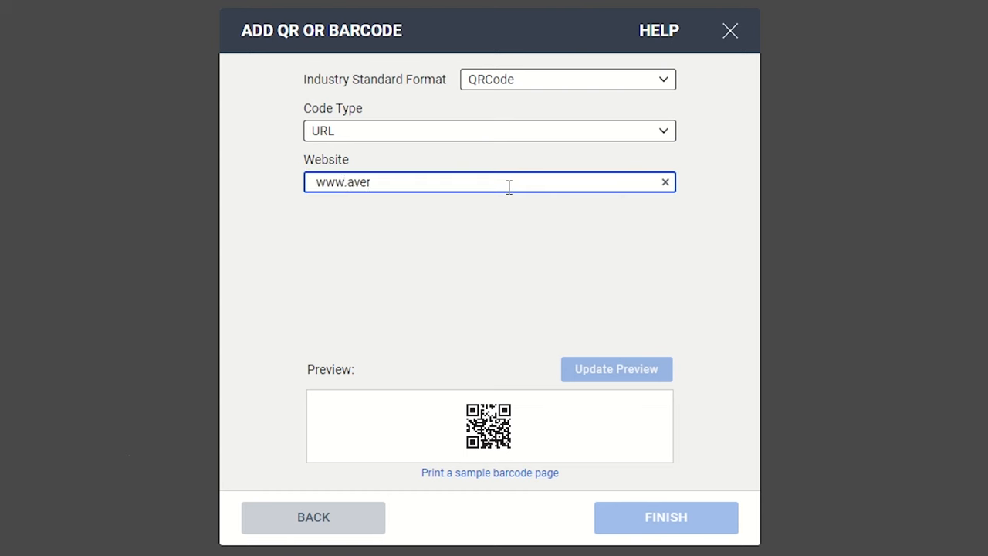
type("y.com")
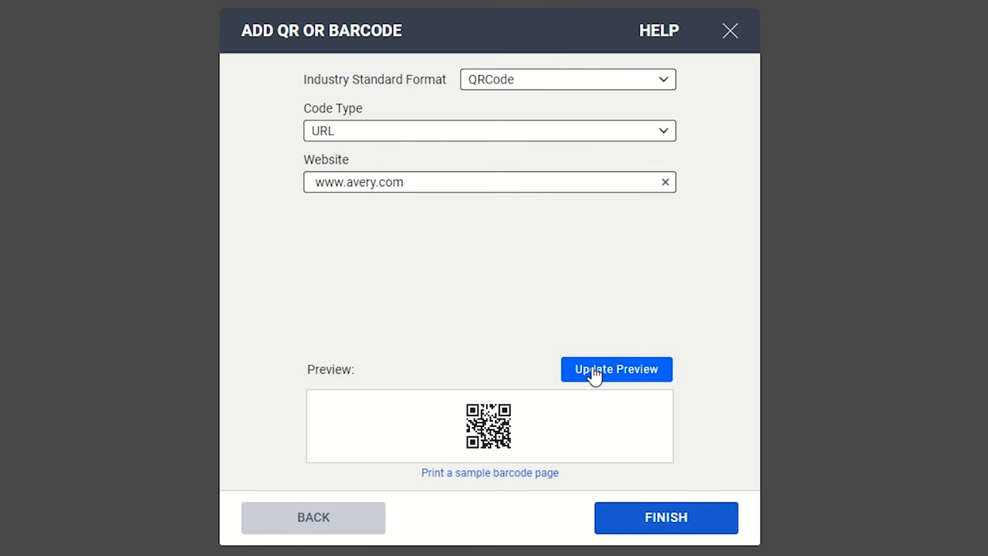
mouse_move(666, 532)
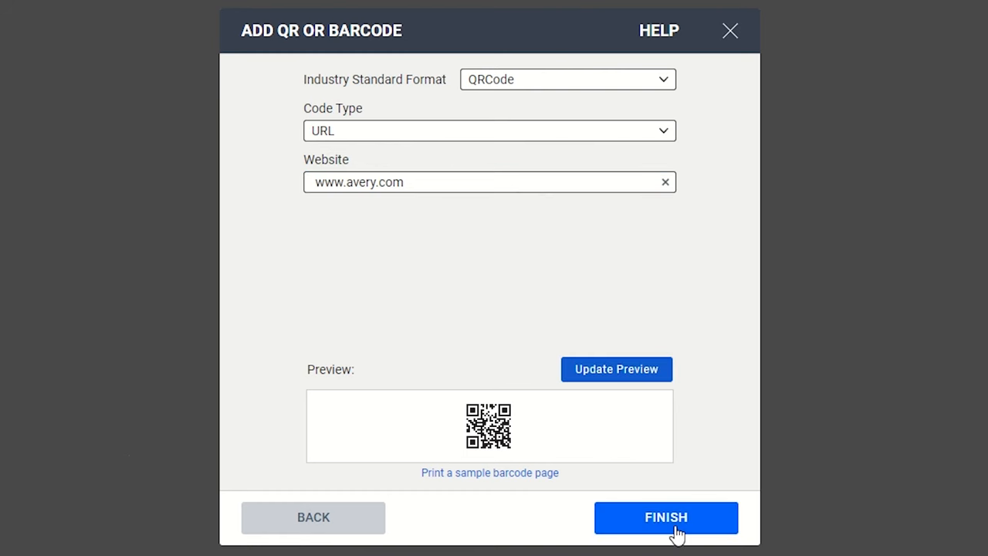
Place the QR code on the 22806 label and reposition it slightly
left_click(665, 517)
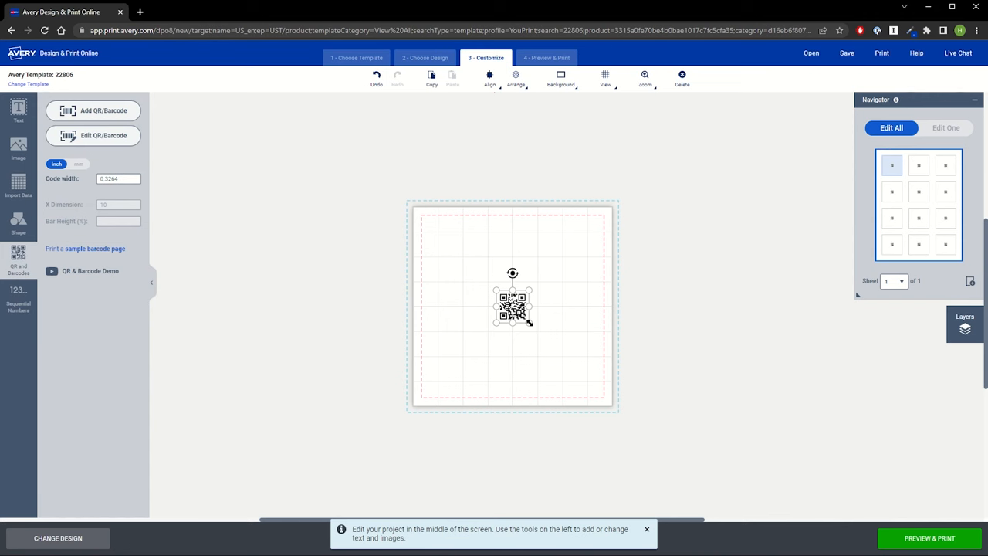
left_click_drag(529, 320, 563, 363)
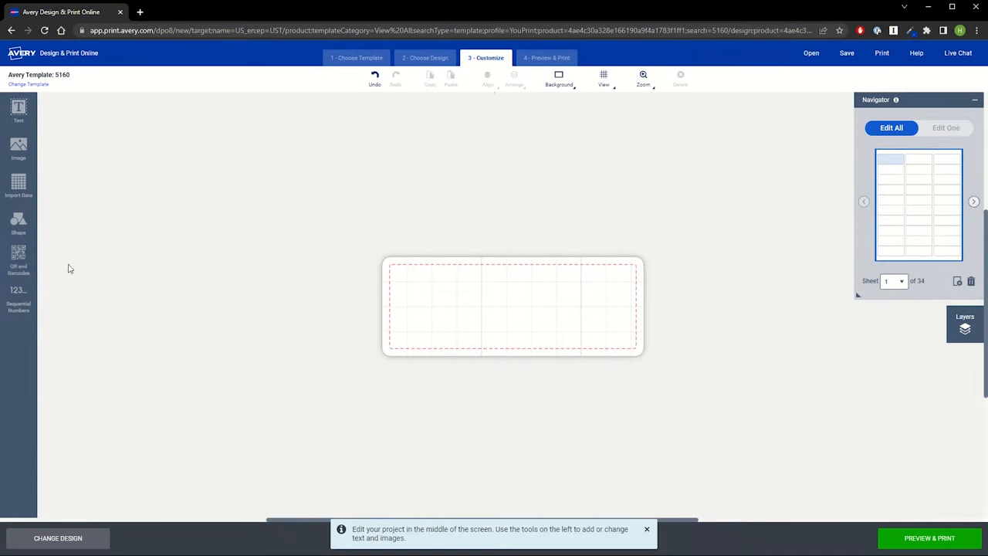
On template 5160, start a spreadsheet-based barcode and browse for the file to upload
left_click(18, 260)
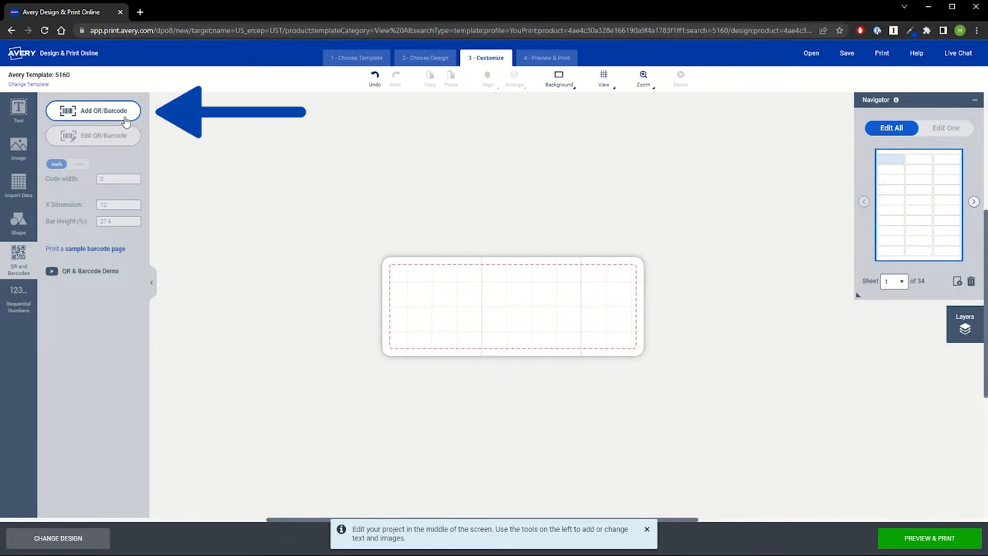
left_click(103, 111)
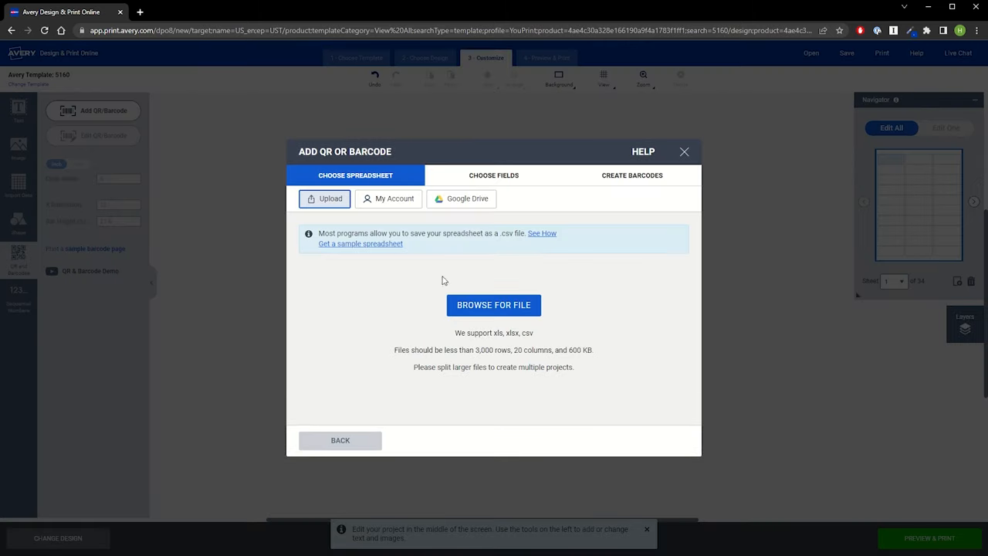
mouse_move(494, 306)
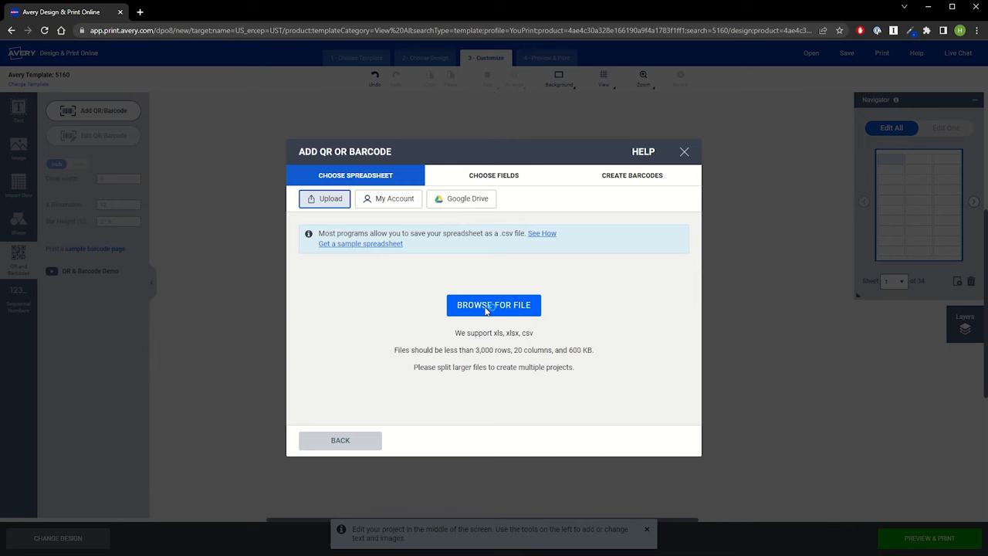
left_click(494, 304)
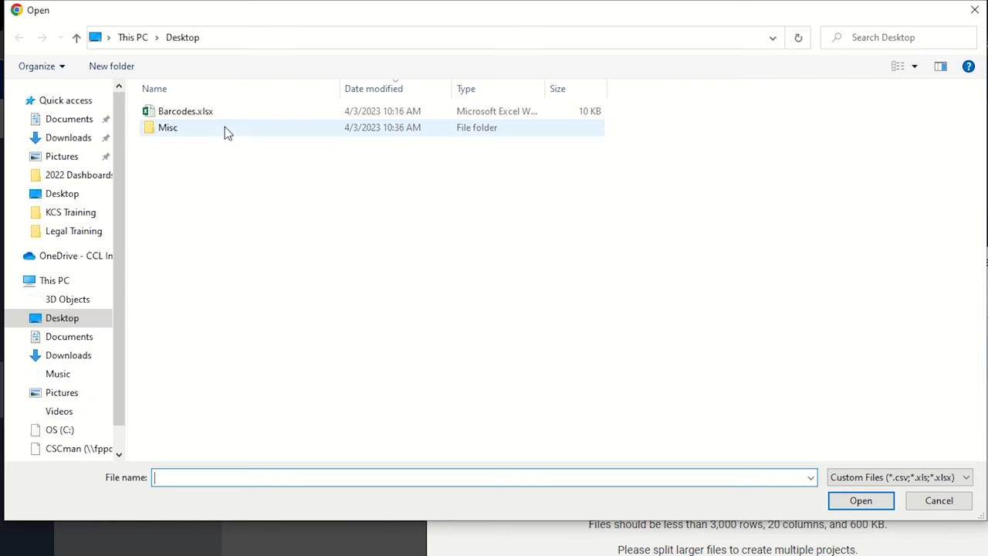
Upload Barcodes.xlsx with its Barcode Number header row excluded and continue to barcode setup
double_click(186, 111)
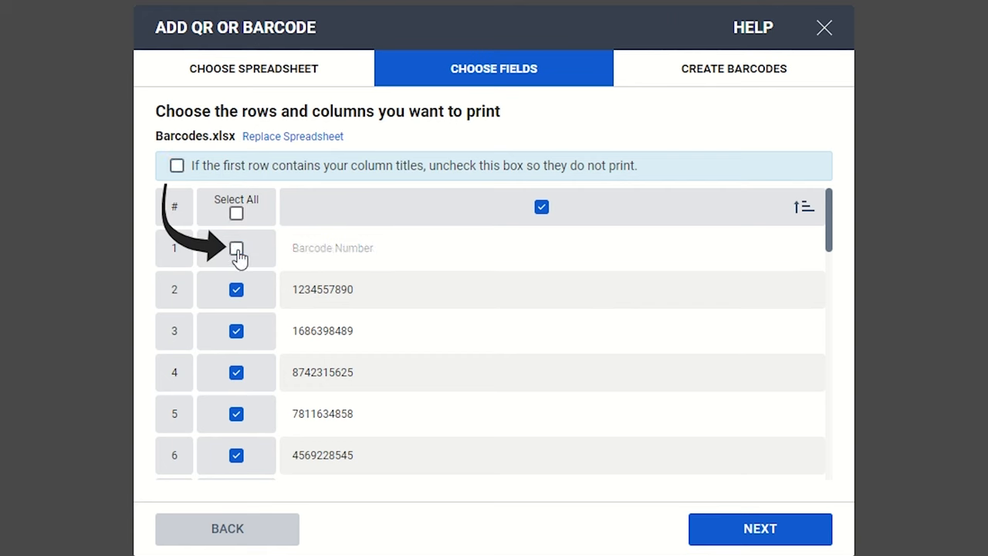
mouse_move(772, 491)
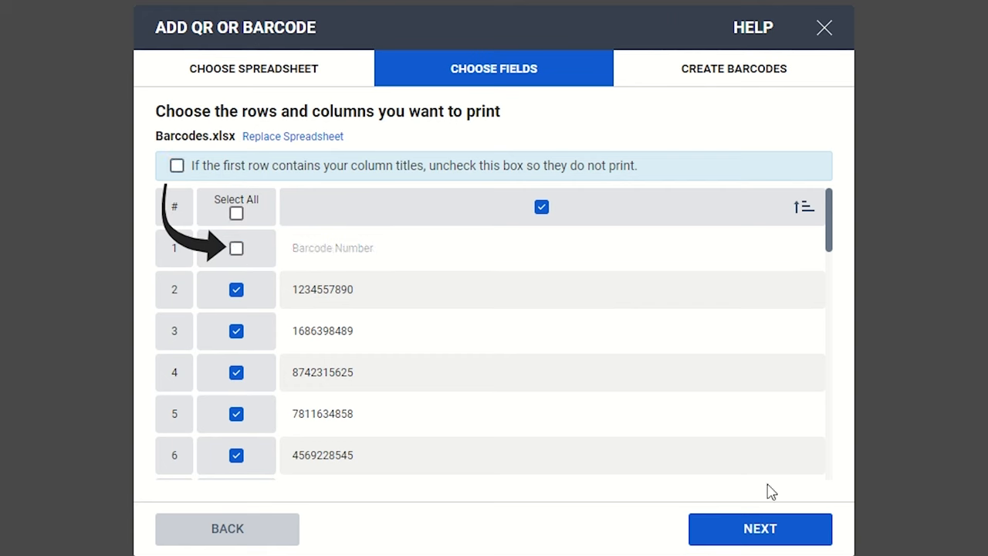
left_click(760, 528)
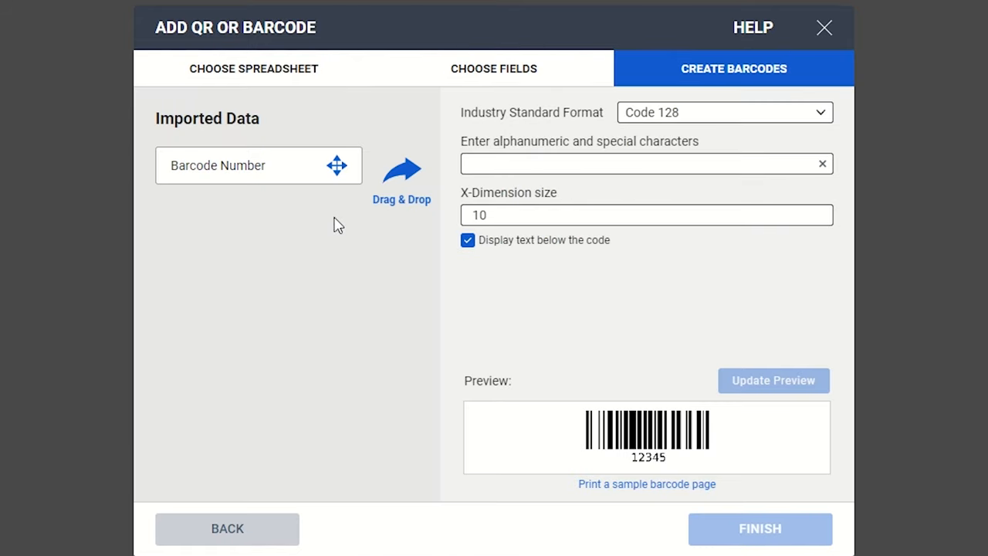
mouse_move(268, 168)
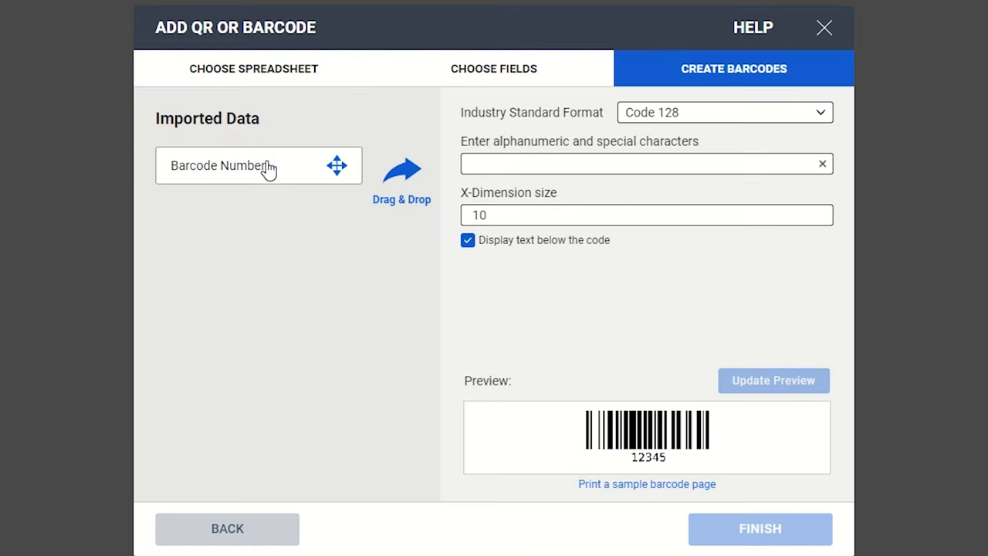
Feed the Barcode Number field into a Code 128 barcode at X-dimension 12 and place it on the label
left_click_drag(232, 165, 618, 164)
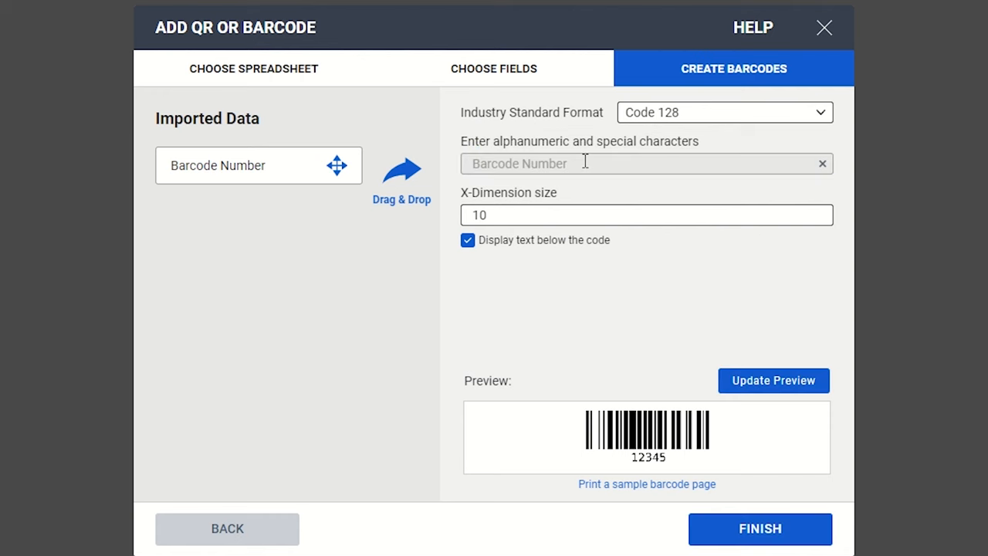
mouse_move(553, 207)
type("12")
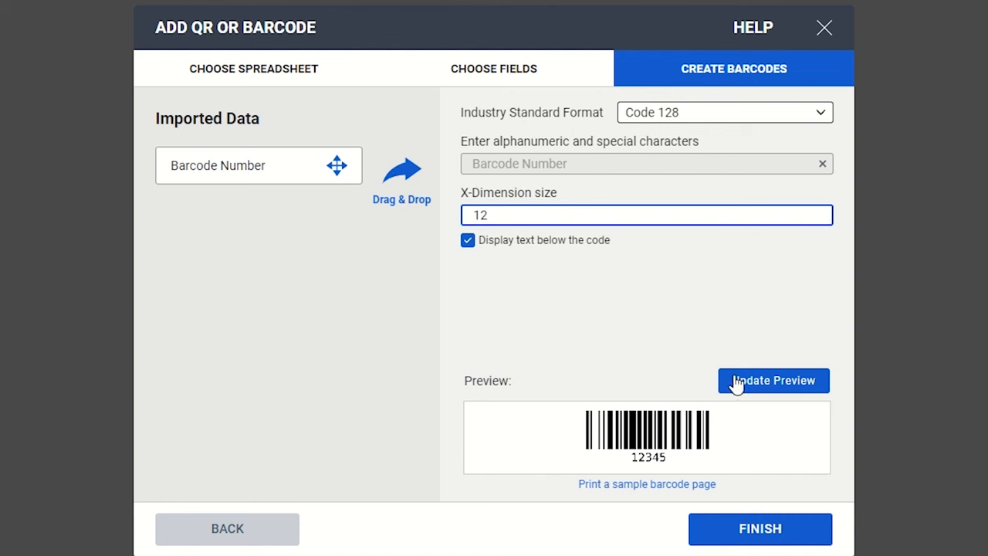
mouse_move(759, 528)
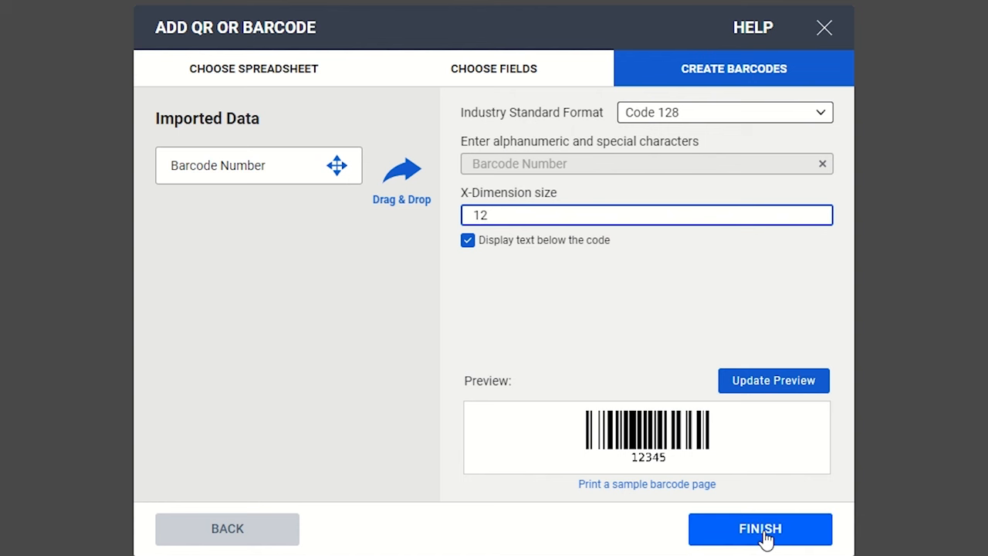
left_click(759, 528)
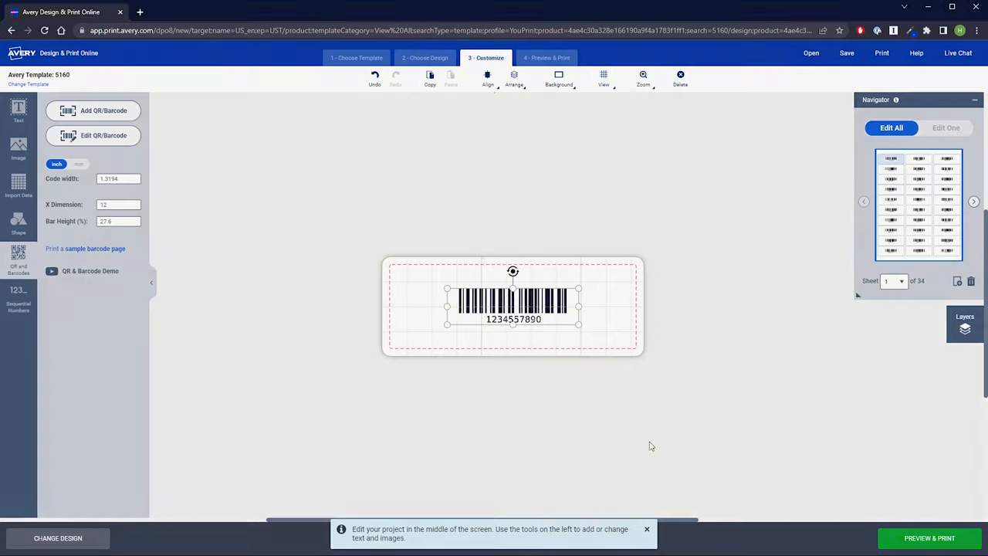
Delete the barcode and begin a new one using Sequential Numbers as the data source
left_click(679, 77)
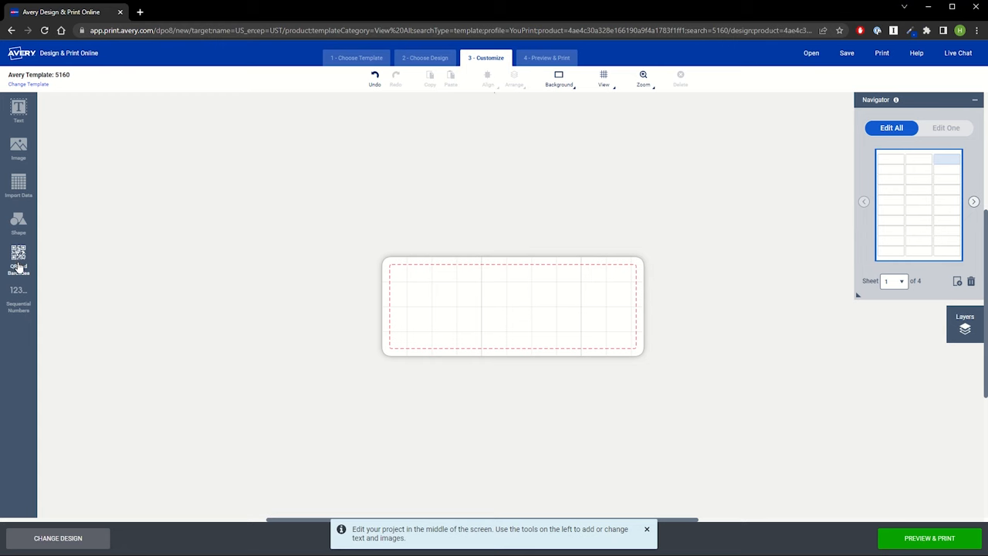
left_click(19, 259)
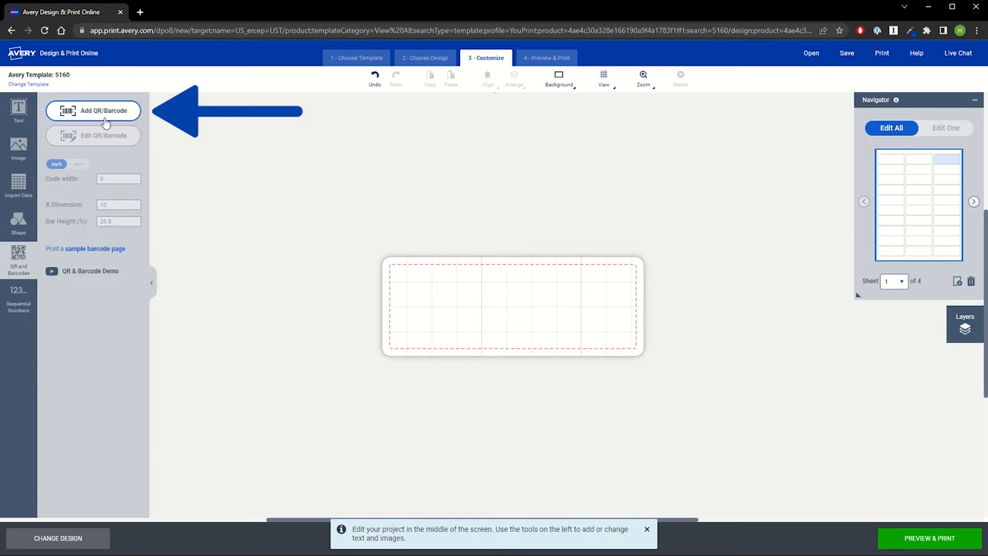
left_click(93, 111)
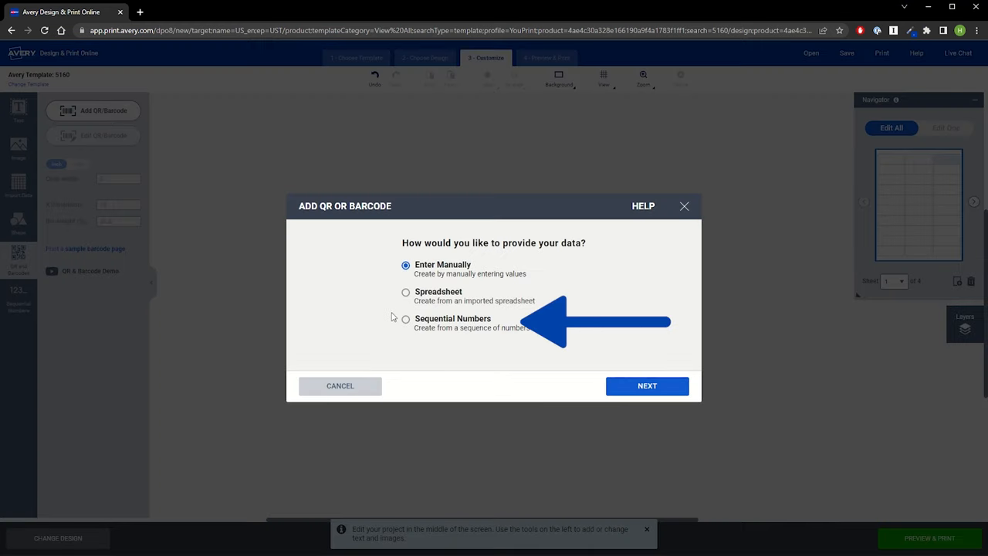
left_click(647, 386)
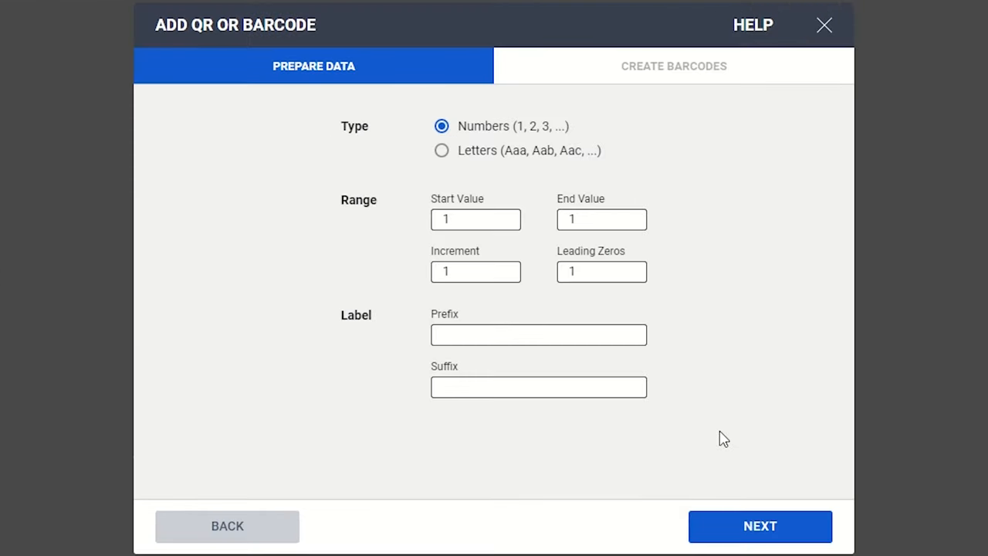
Set the sequence End Value to 100, Leading Zeros to 3 and Prefix to AF
left_click(602, 220)
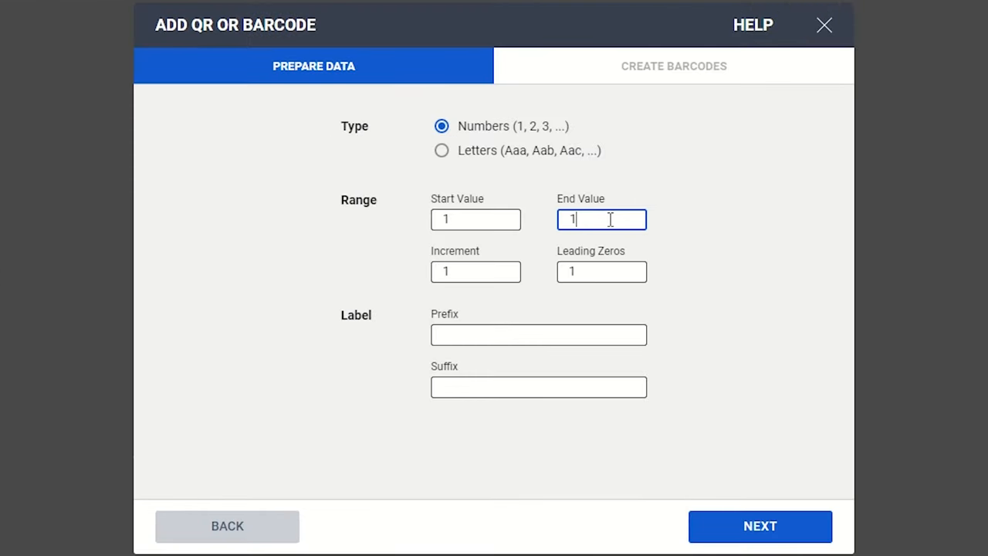
type("00")
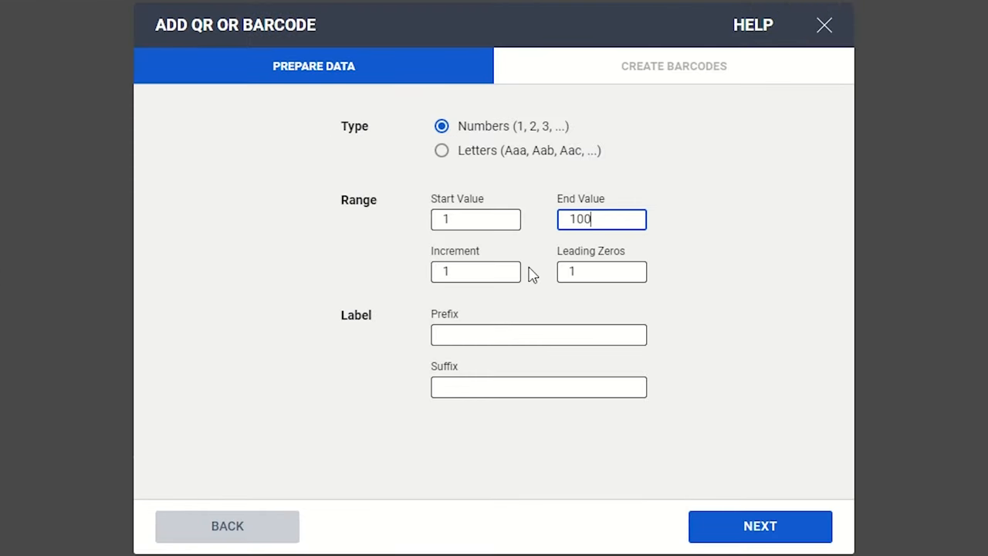
left_click(602, 271)
type("3")
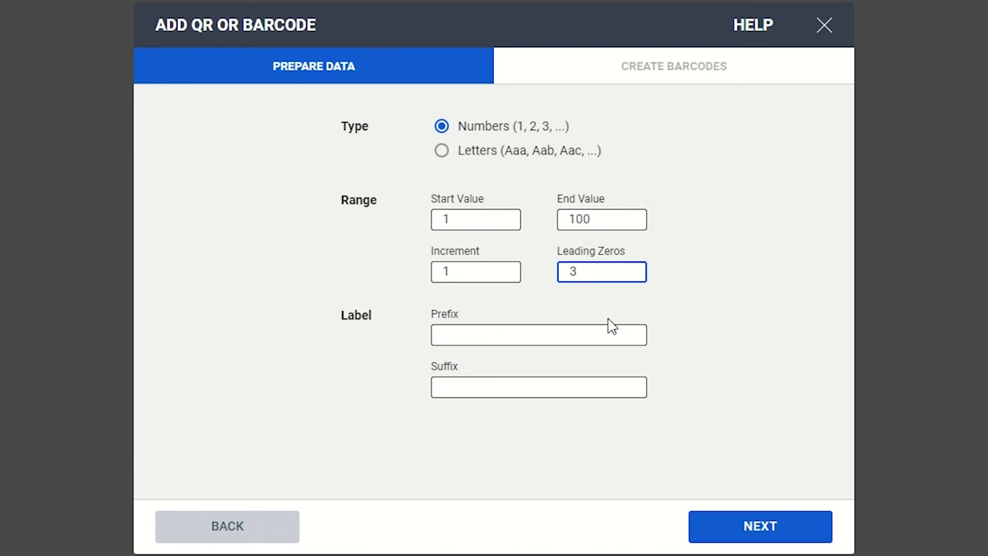
left_click(538, 333)
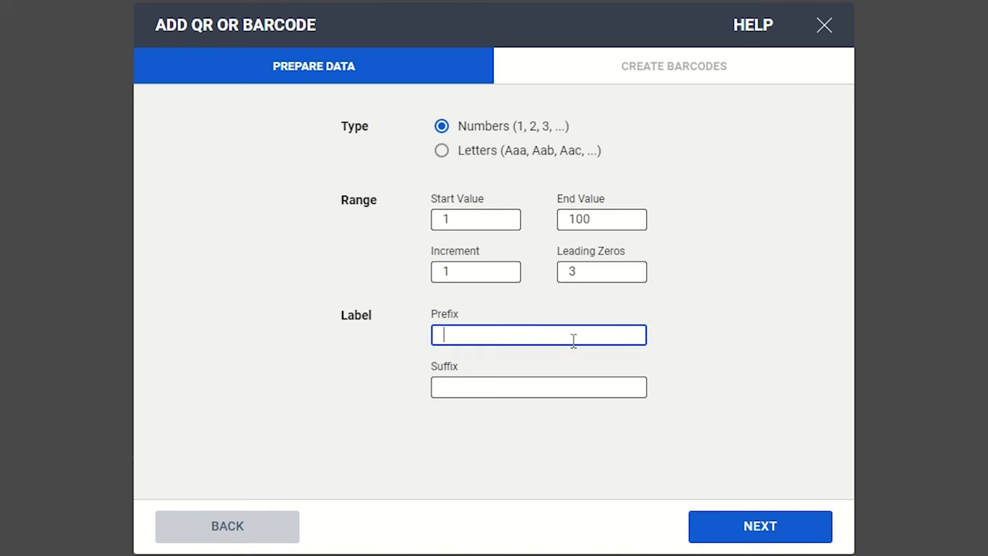
type("AF")
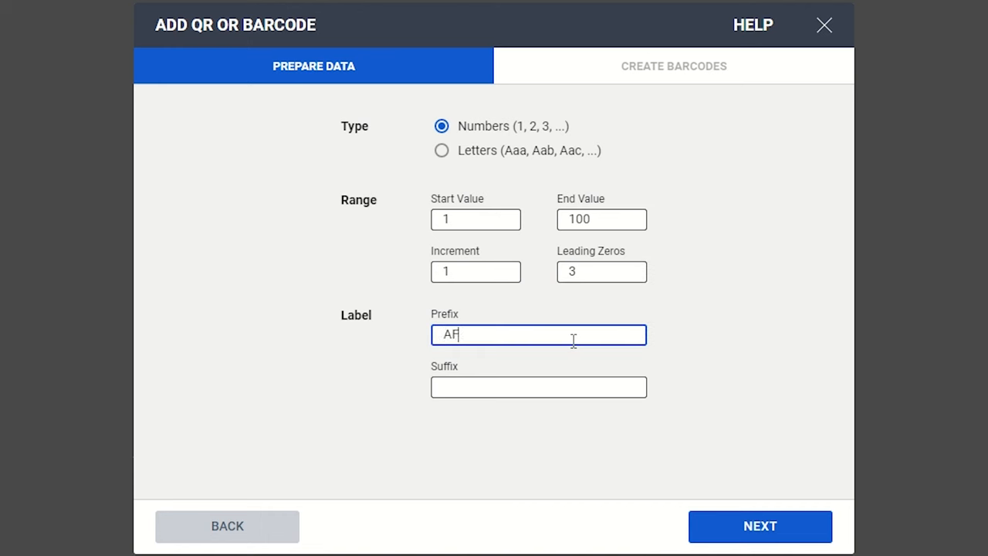
mouse_move(661, 354)
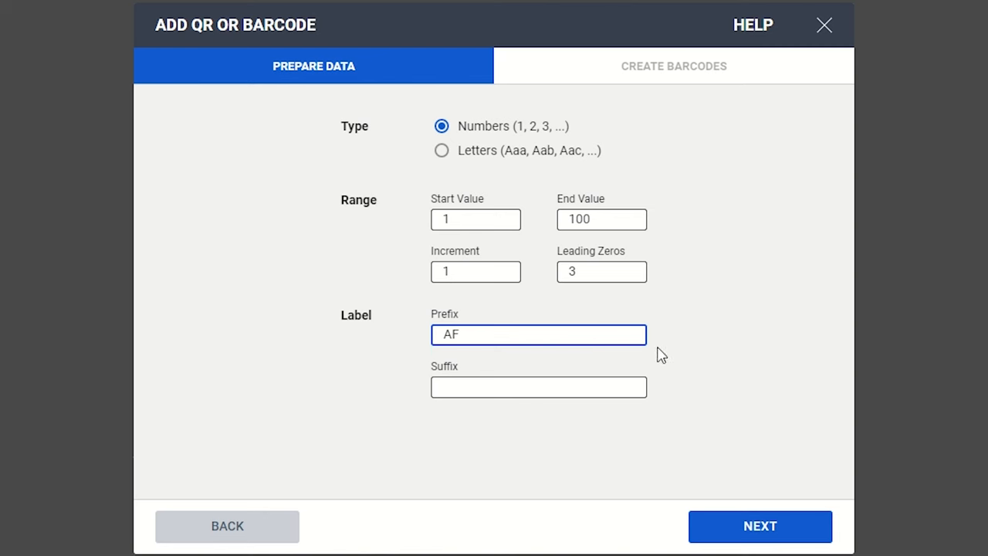
mouse_move(661, 519)
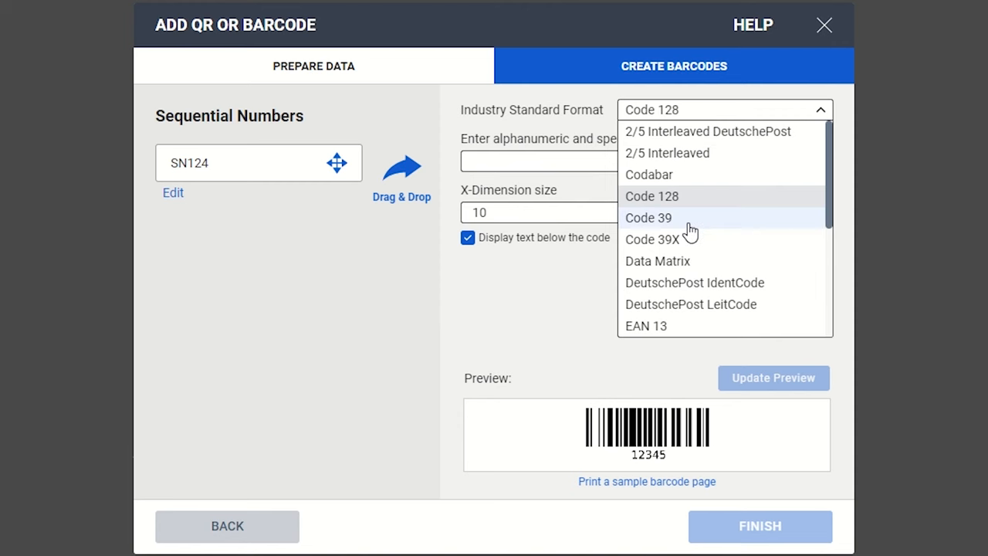
Choose Code 39 with check digit and place the AF-numbered barcodes on the 5160 labels
left_click(648, 217)
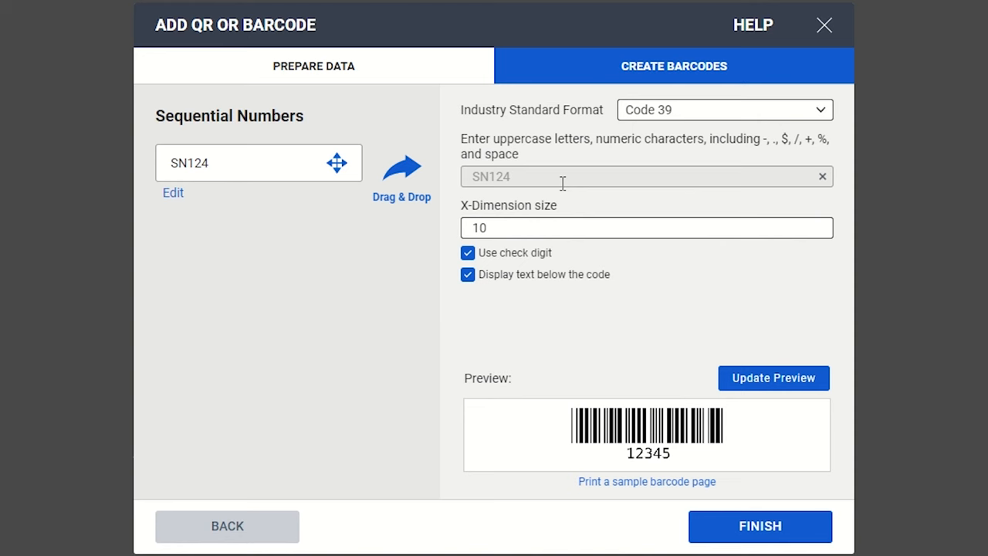
mouse_move(704, 264)
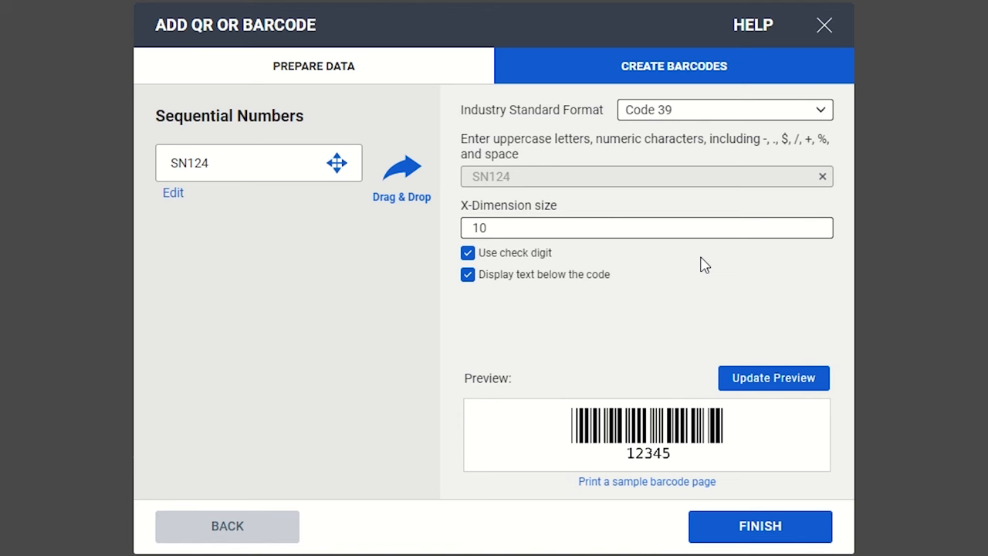
left_click(760, 525)
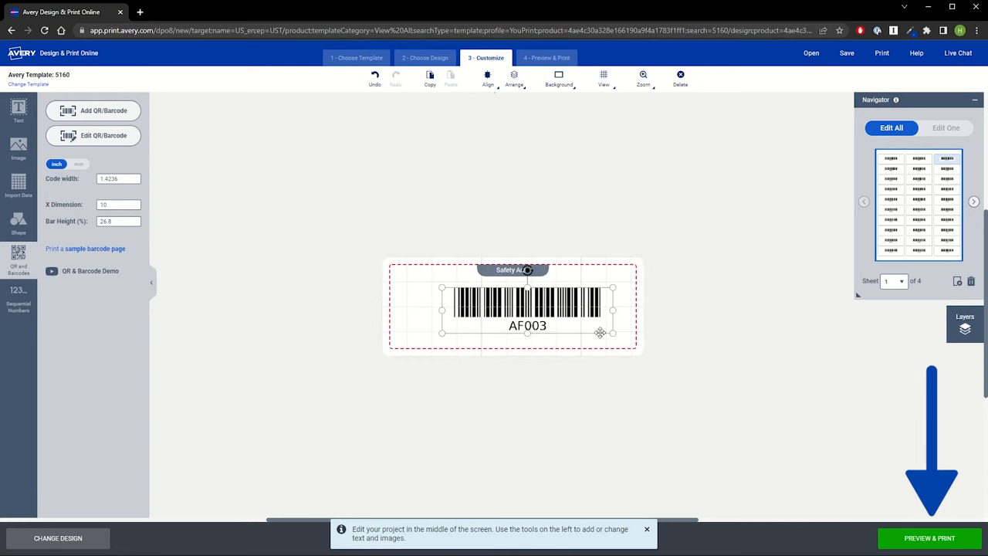
Show the full sheet of sequential AF barcode labels in Preview & Print
left_click(716, 296)
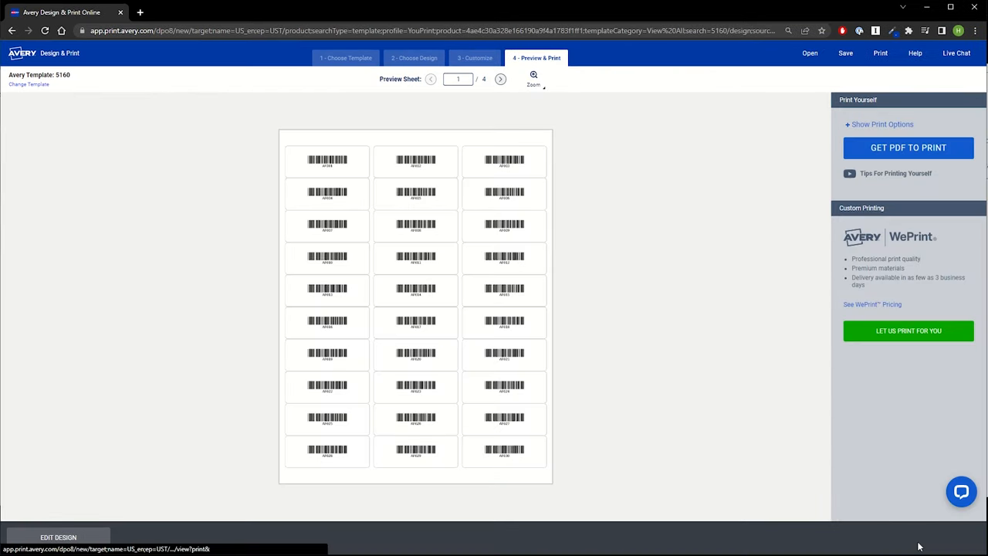
mouse_move(754, 429)
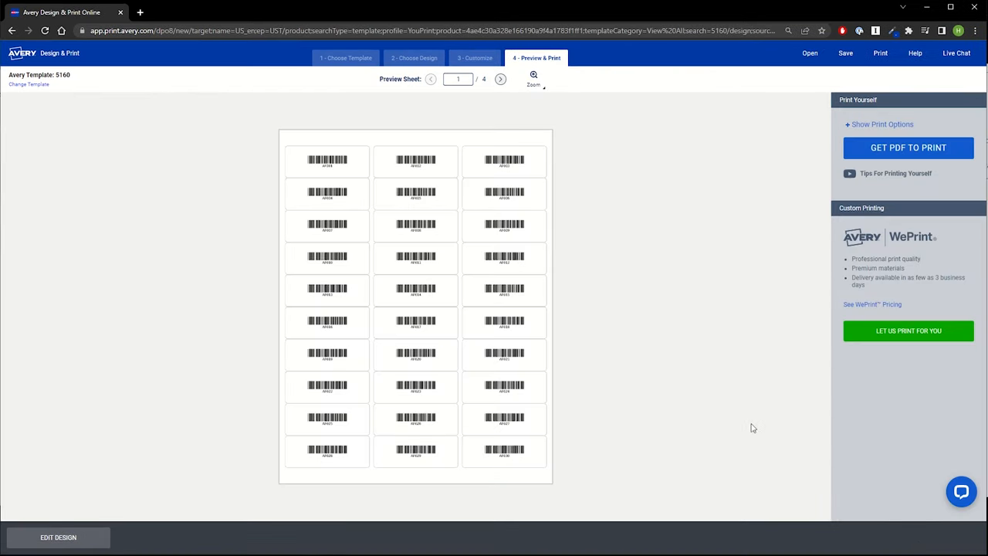